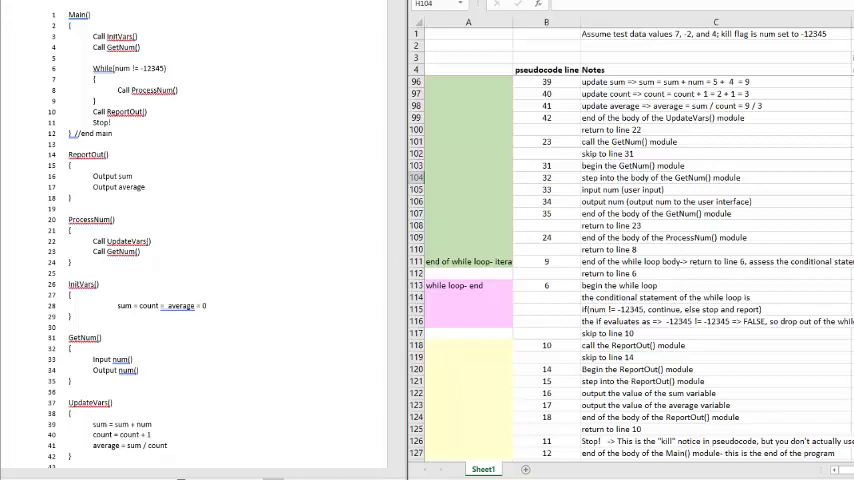
scroll("up", 3)
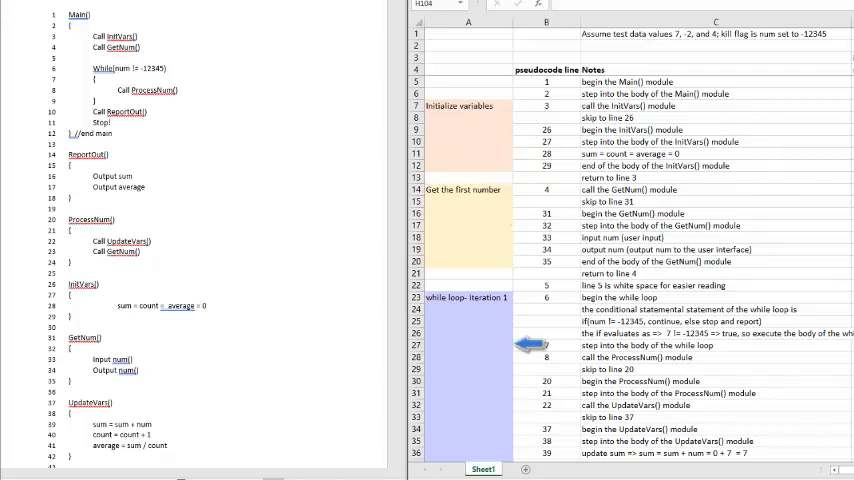
scroll("down", 3)
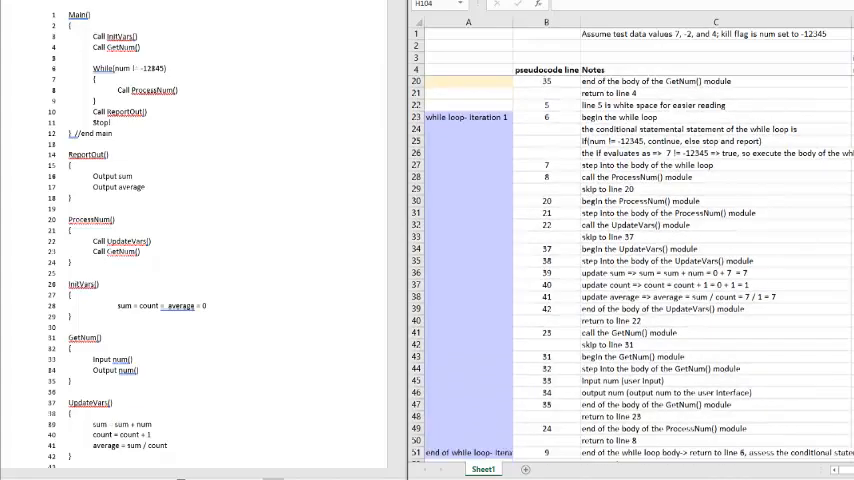
scroll("down", 3)
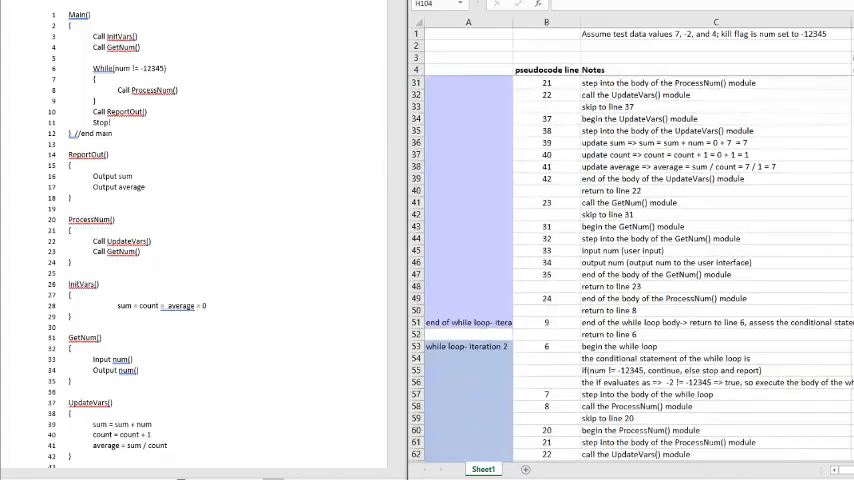
scroll("down", 3)
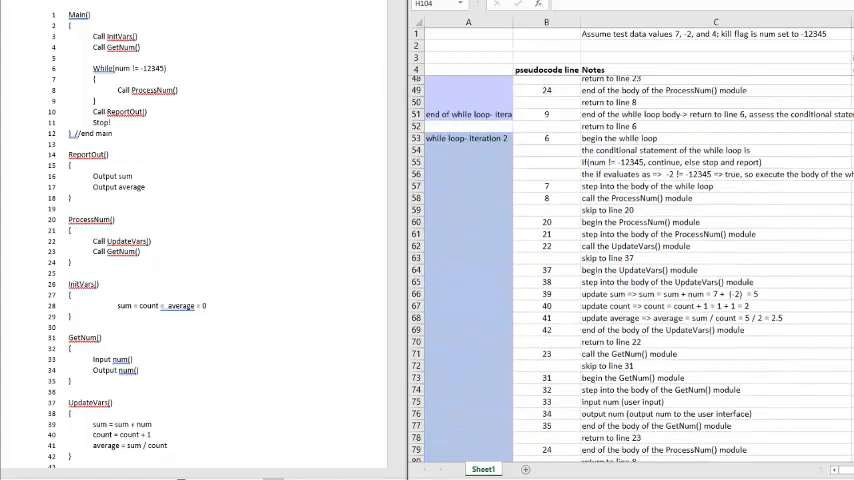
scroll("down", 3)
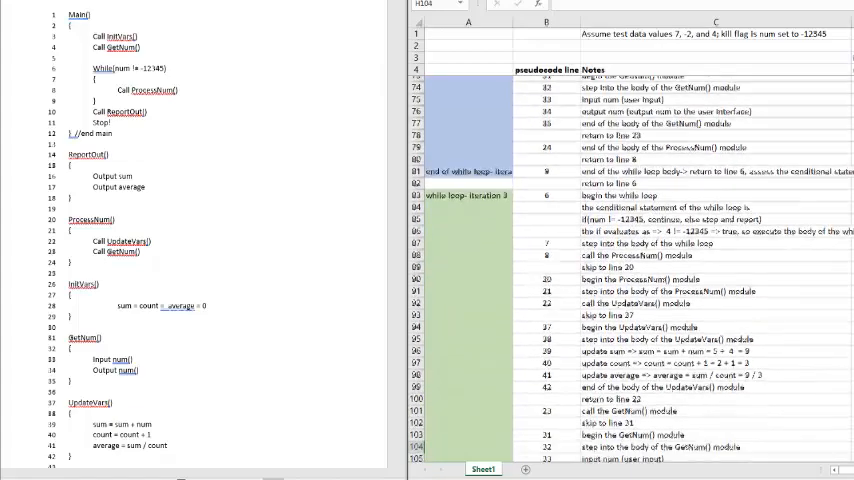
scroll("down", 3)
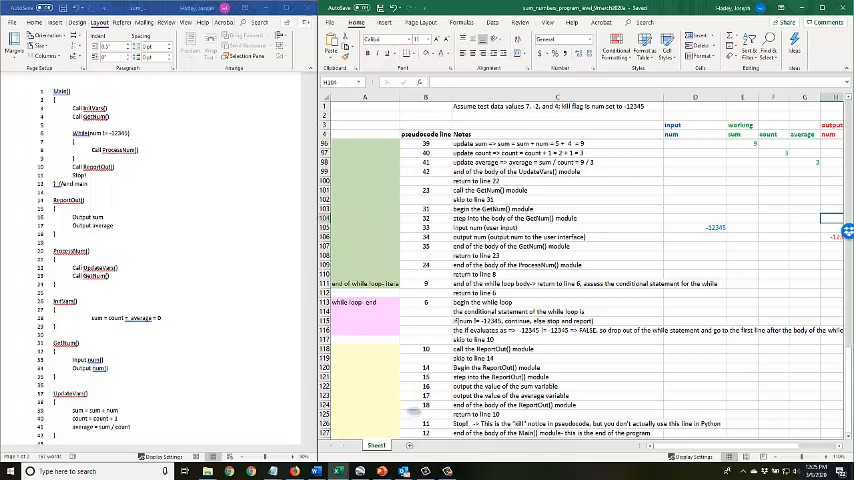
scroll("up", 3)
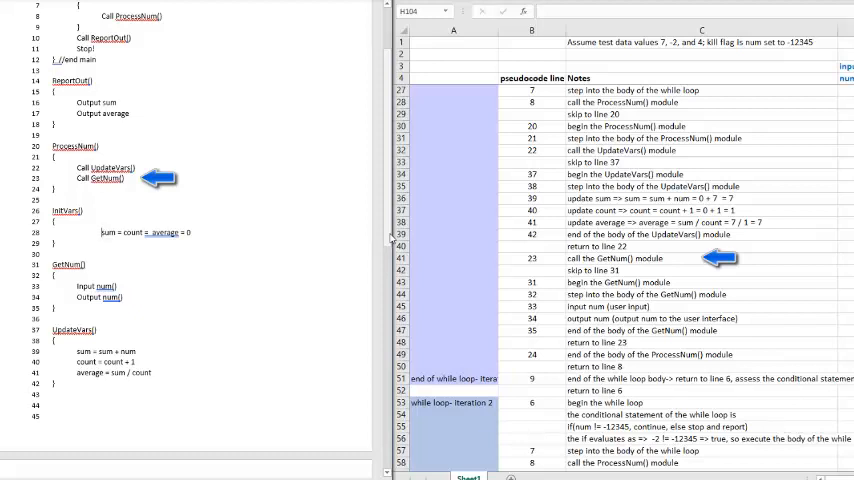
scroll("down", 3)
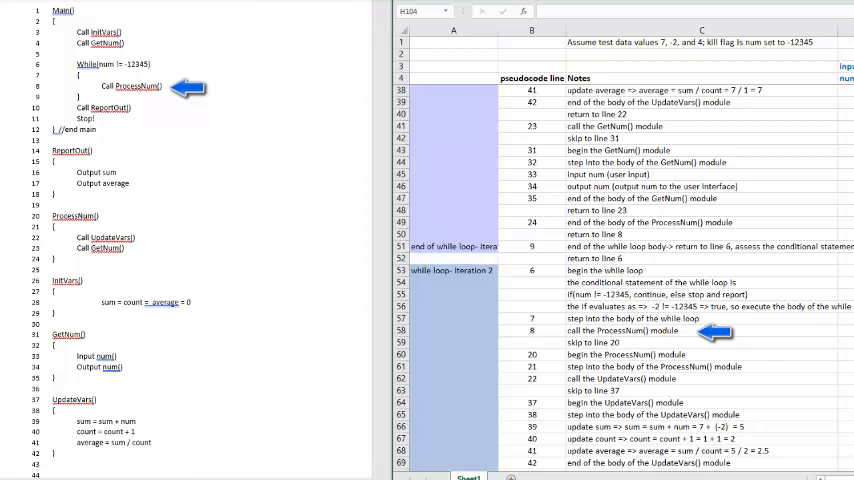
scroll("down", 3)
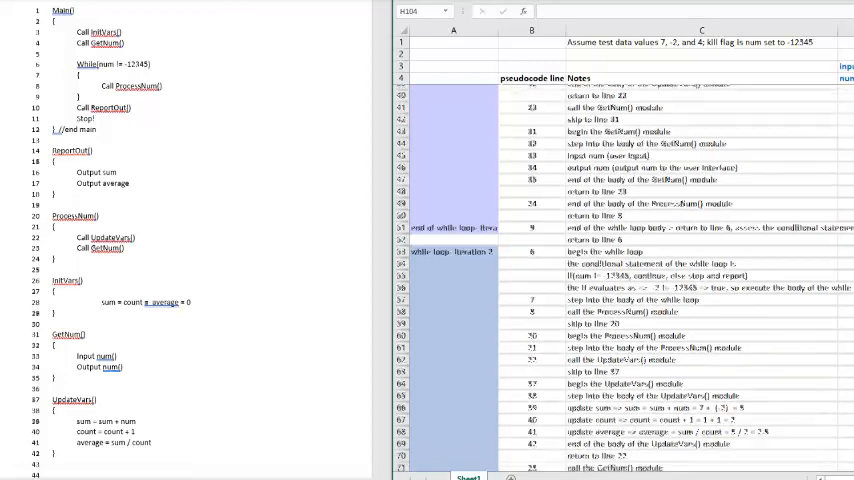
scroll("down", 3)
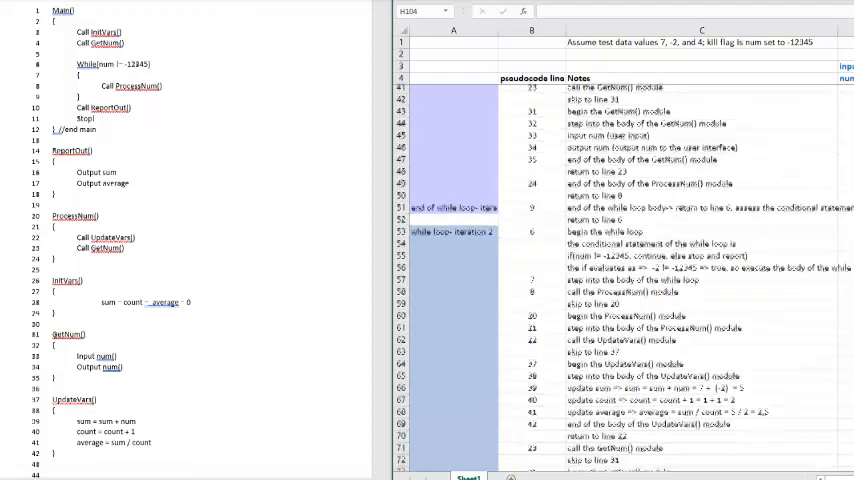
scroll("down", 3)
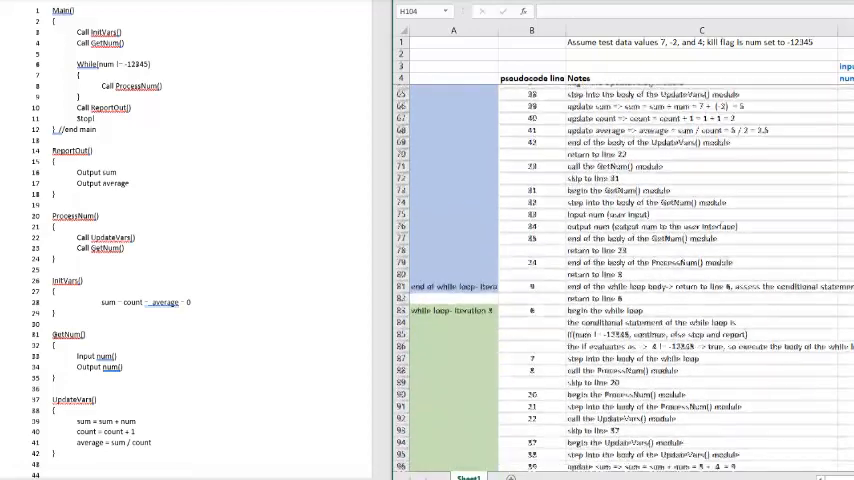
scroll("down", 3)
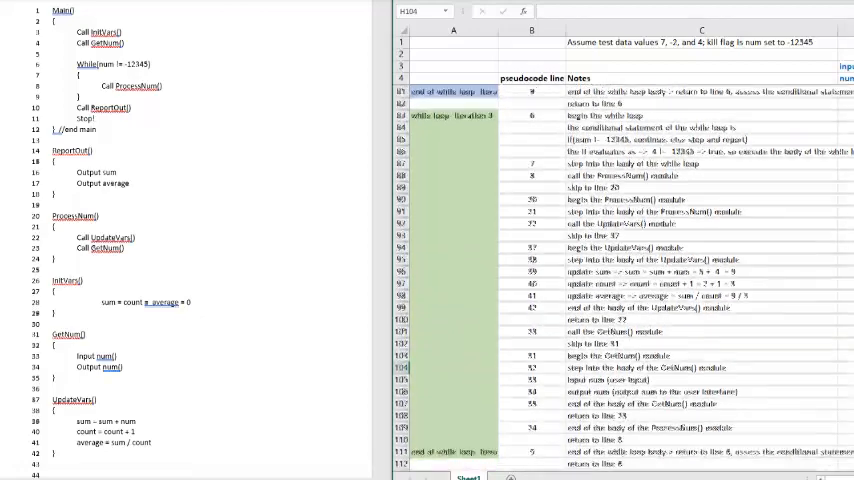
scroll("down", 3)
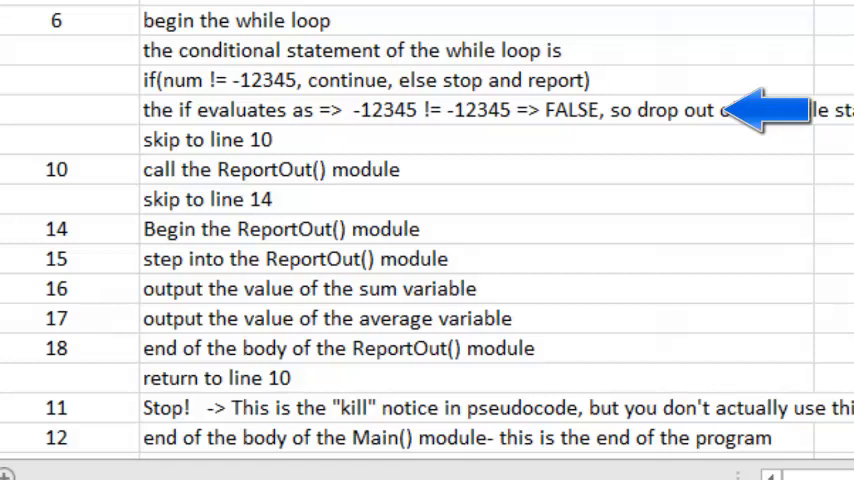
scroll("down", 3)
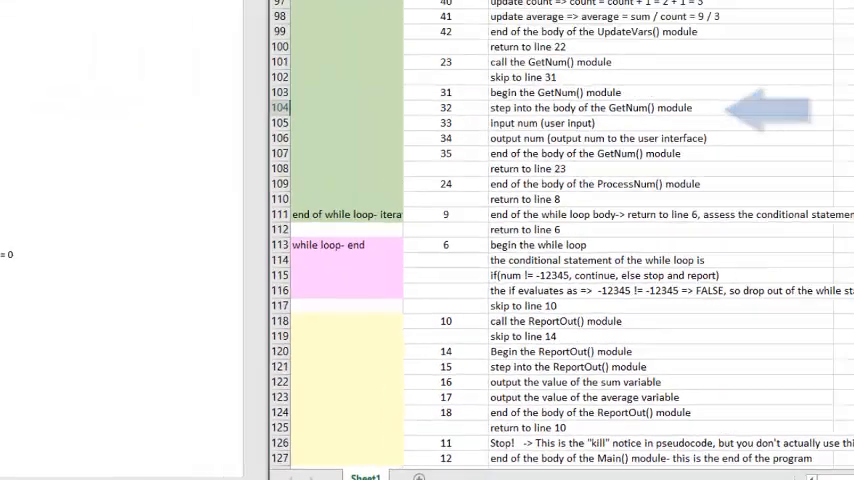